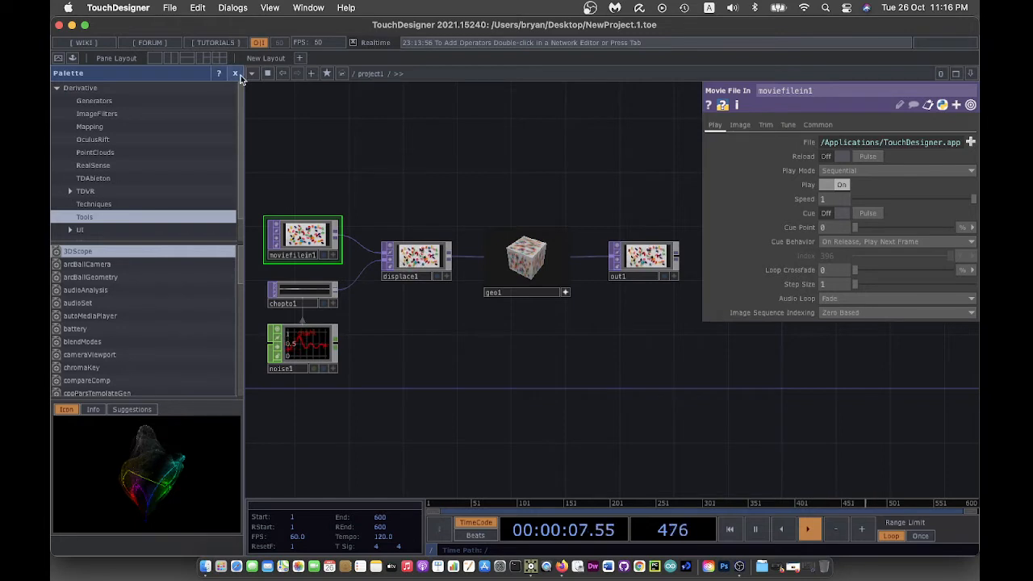
# - Delete the old operator chain so only the single Out operator remains
pyautogui.click(236, 74)
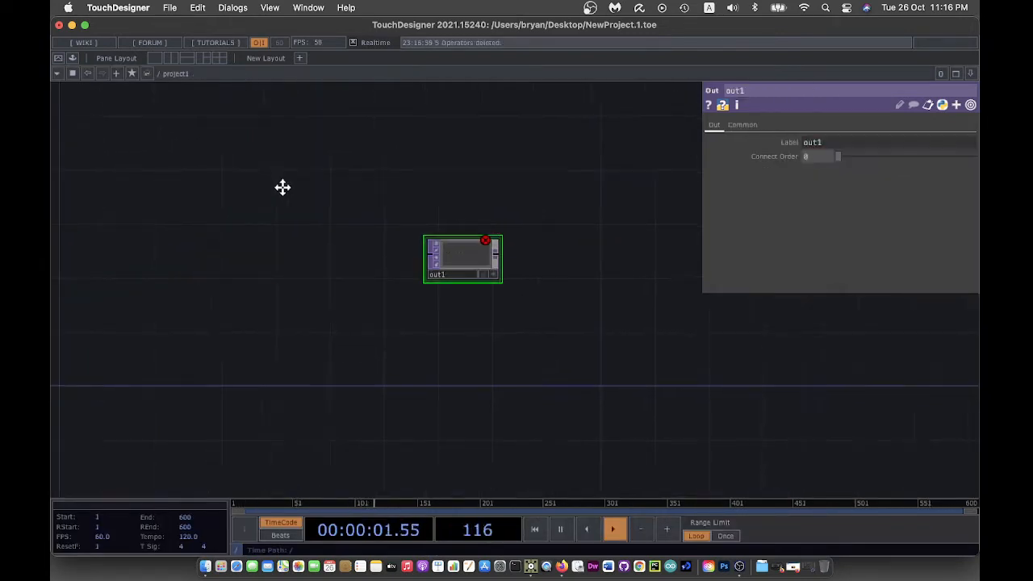
# - Create a new project folder and save the project into it as PlayTime002.toe
pyautogui.click(169, 6)
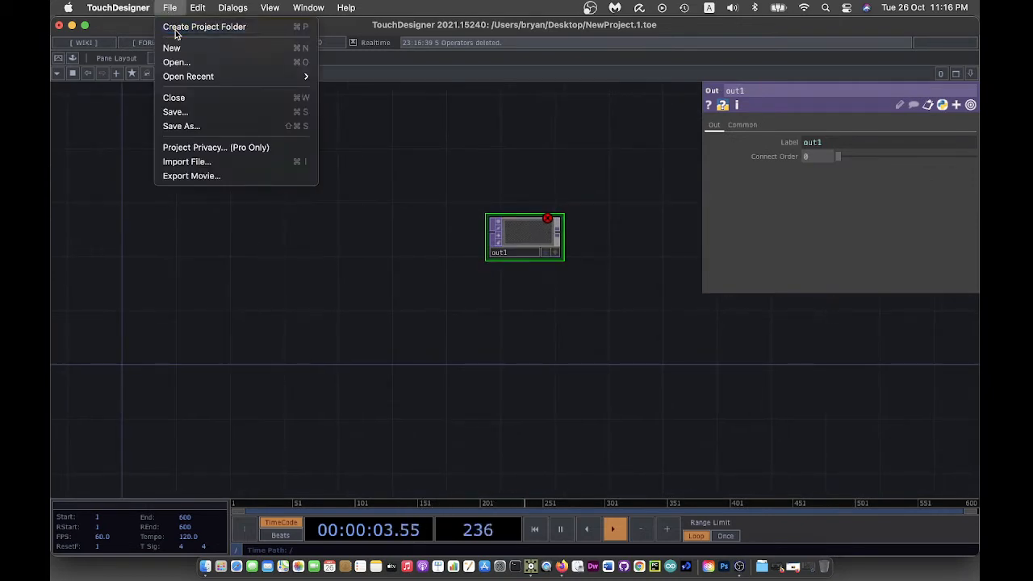
pyautogui.click(203, 26)
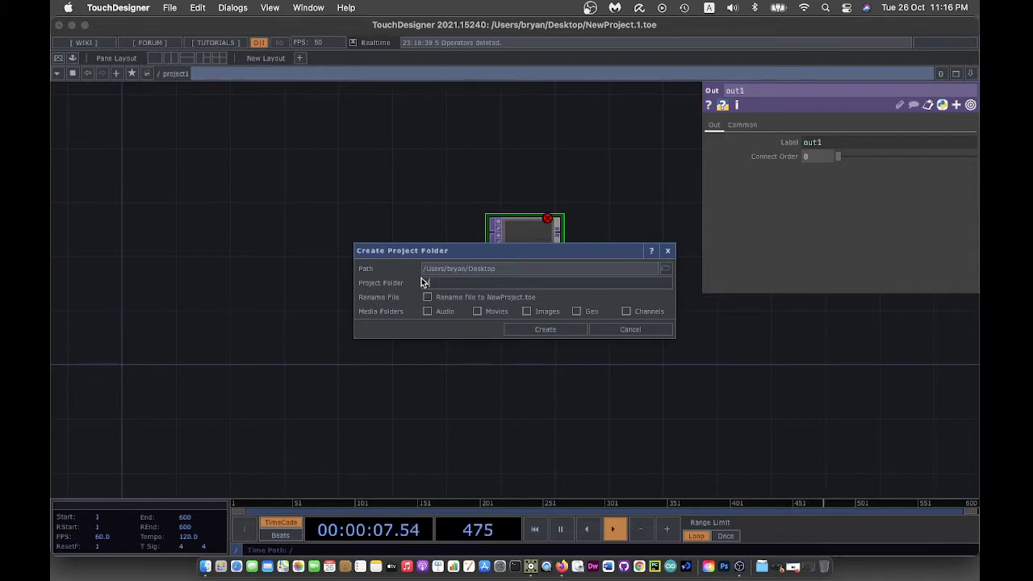
pyautogui.write('DayTime002')
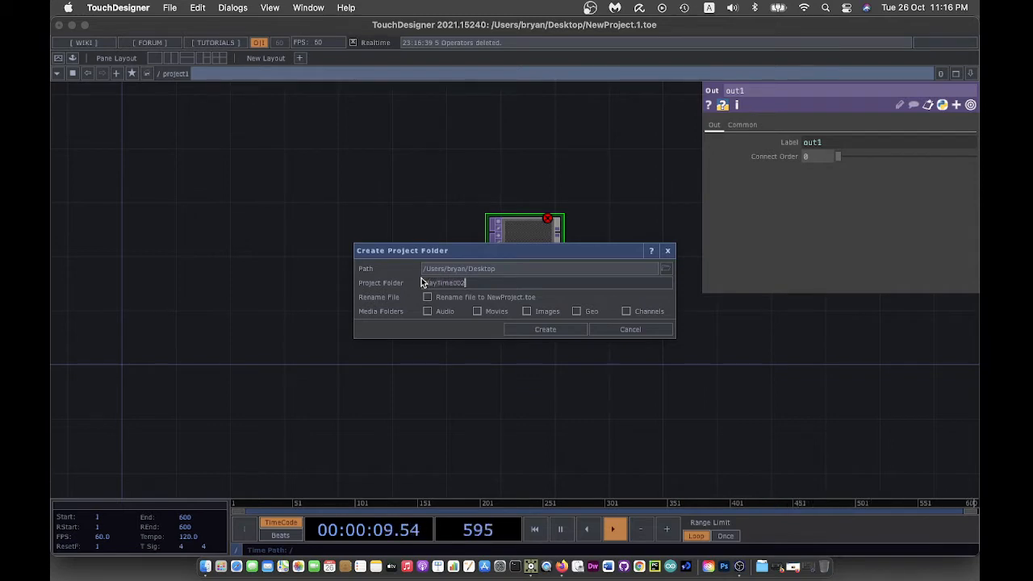
pyautogui.click(546, 330)
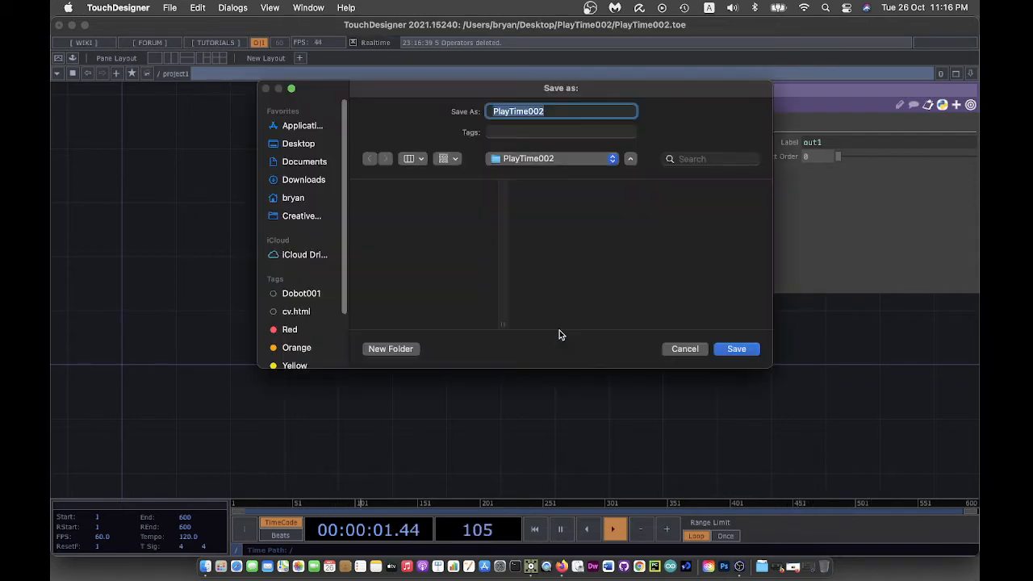
pyautogui.click(737, 349)
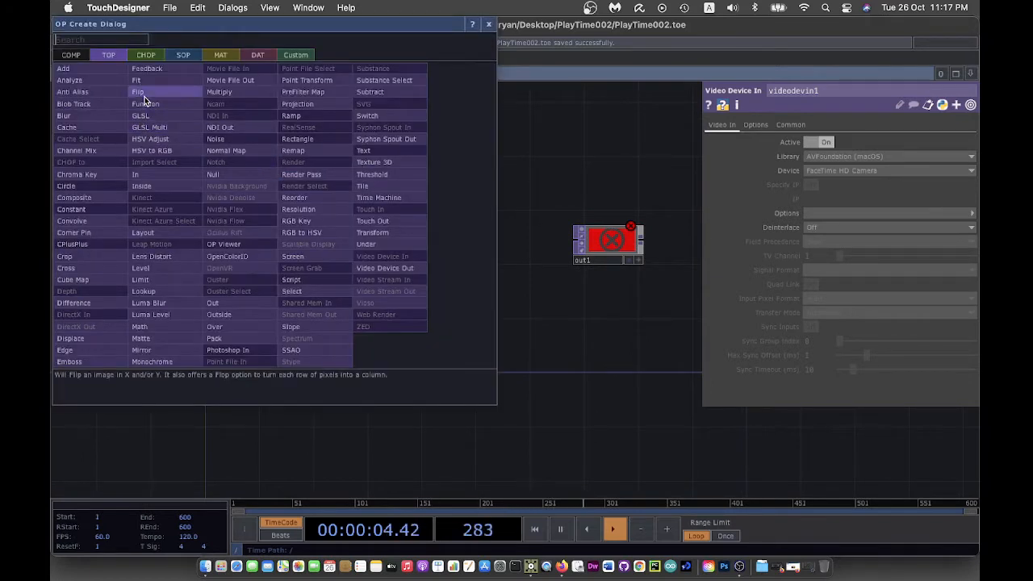
# - Add a Flip TOP after the camera feed with Flip X turned on
pyautogui.click(138, 91)
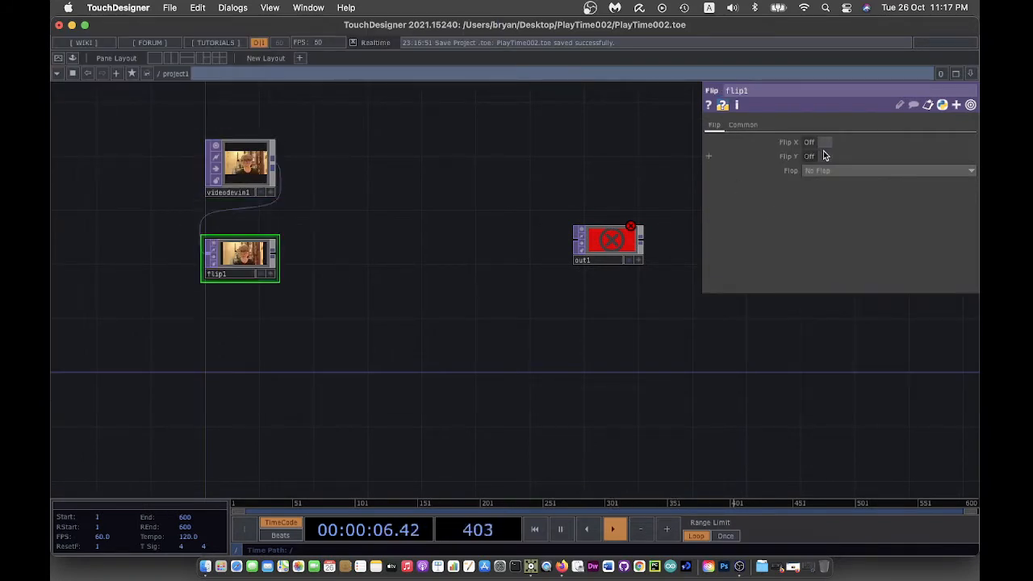
pyautogui.click(824, 142)
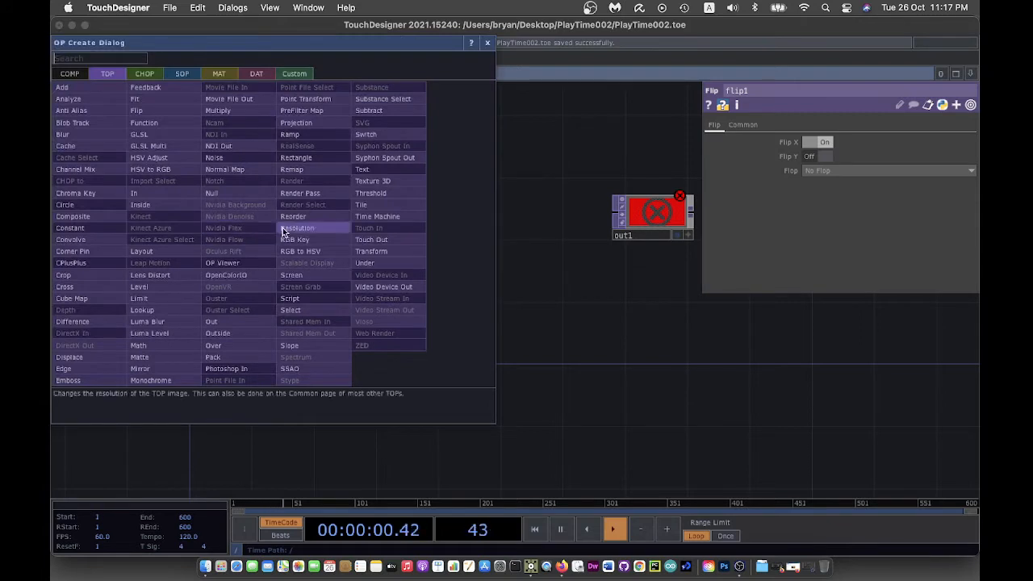
# - Add a Crop TOP below flip1 to narrow the mirrored image to a one-pixel column
pyautogui.write('c')
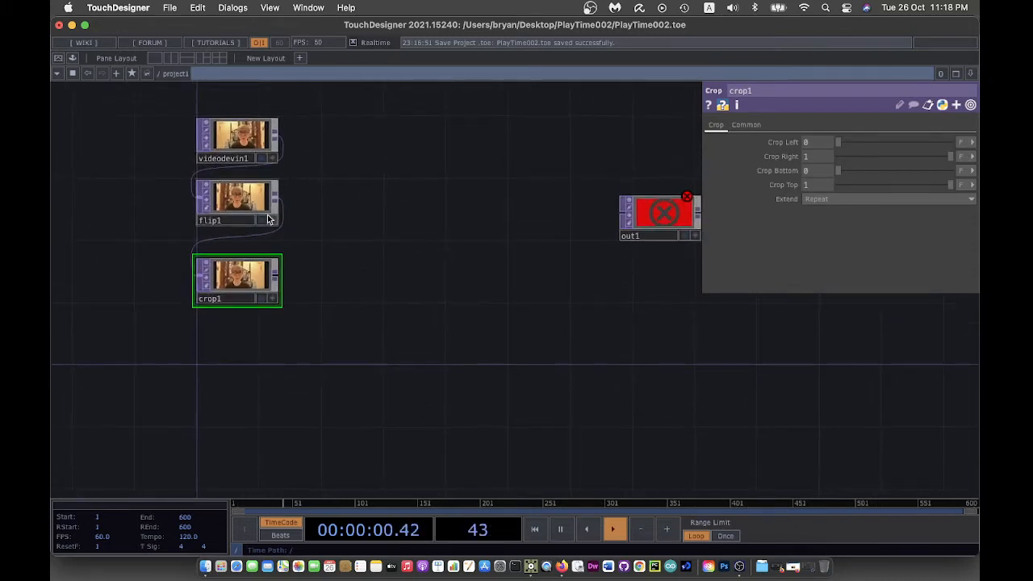
pyautogui.click(235, 200)
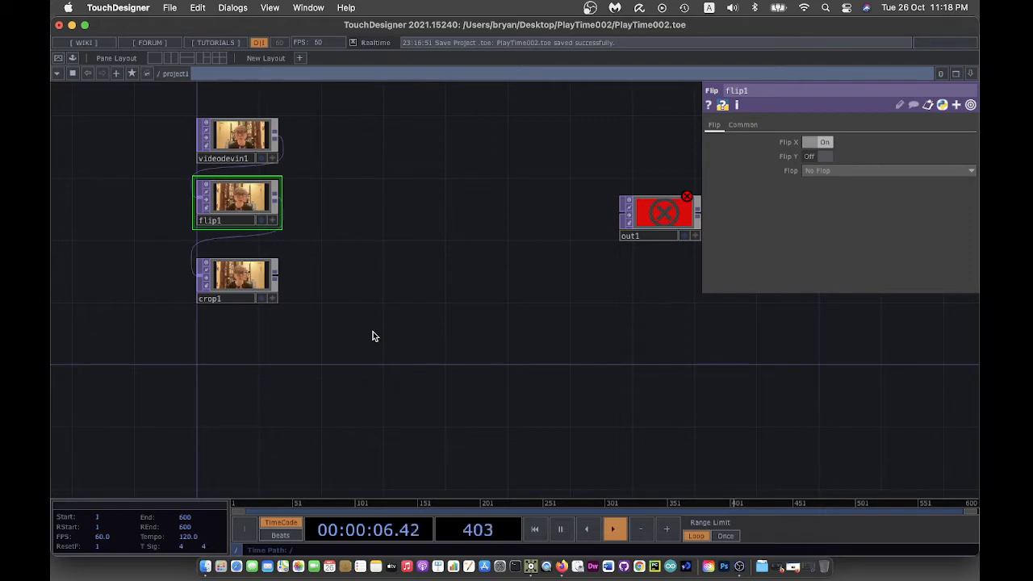
pyautogui.click(236, 278)
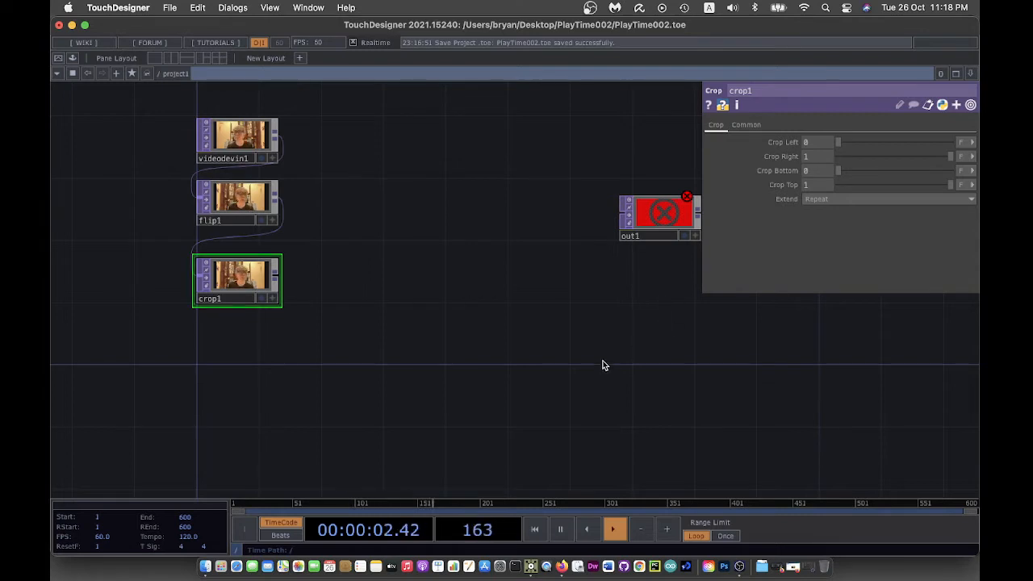
pyautogui.moveTo(562, 370)
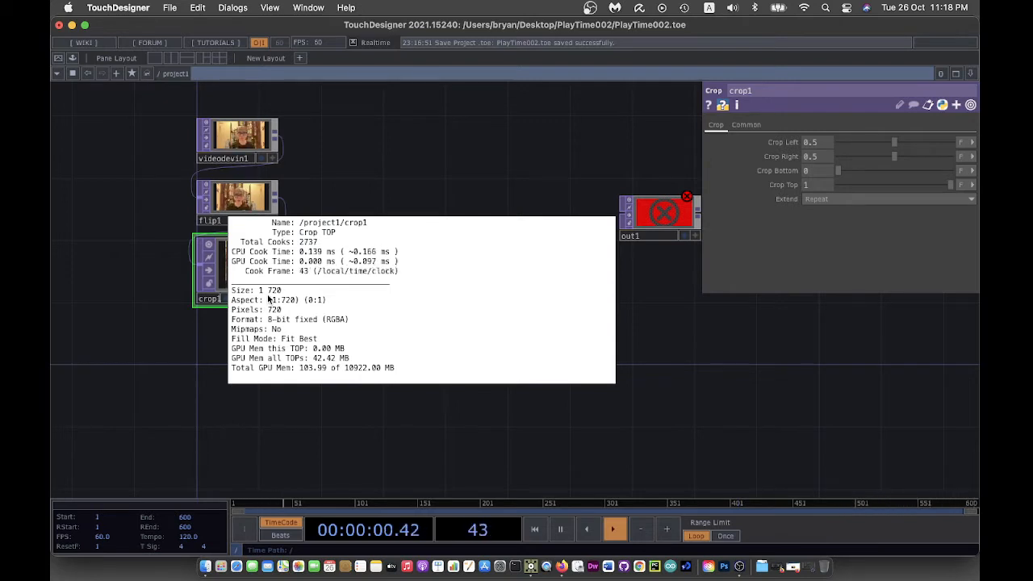
pyautogui.moveTo(323, 240)
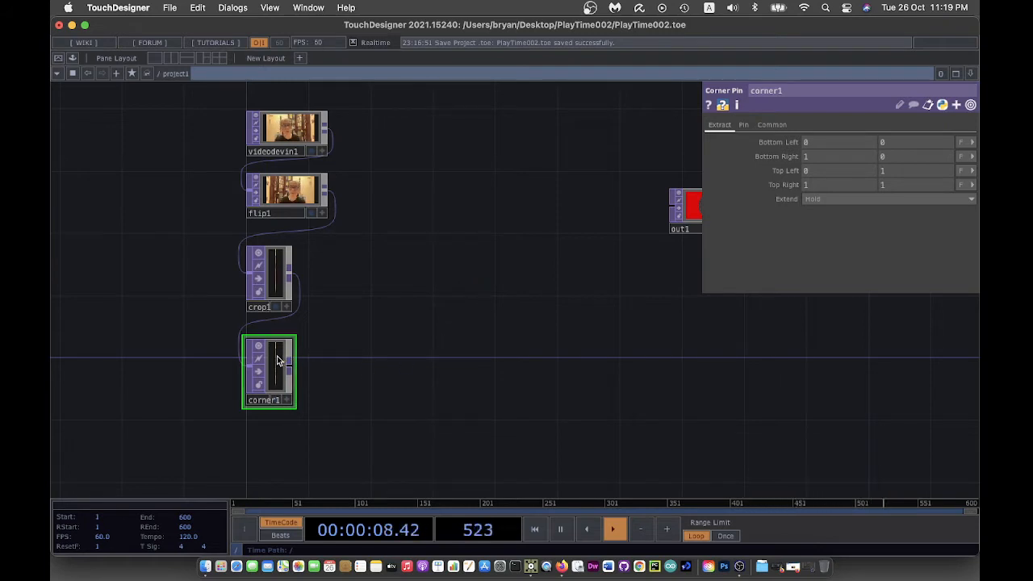
# - Give corner1 a custom 1280×720 output resolution on its Common page
pyautogui.click(771, 124)
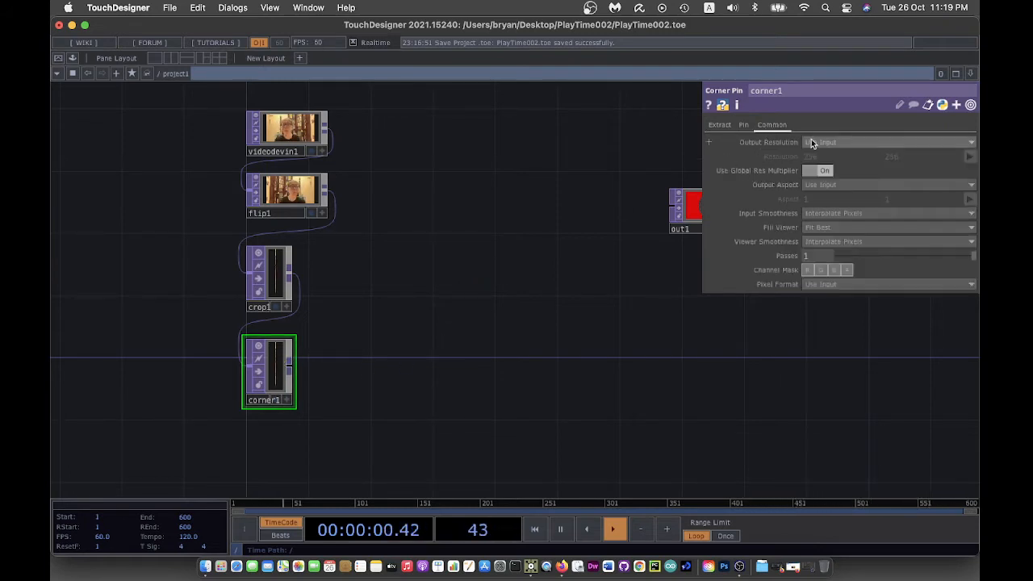
pyautogui.click(888, 142)
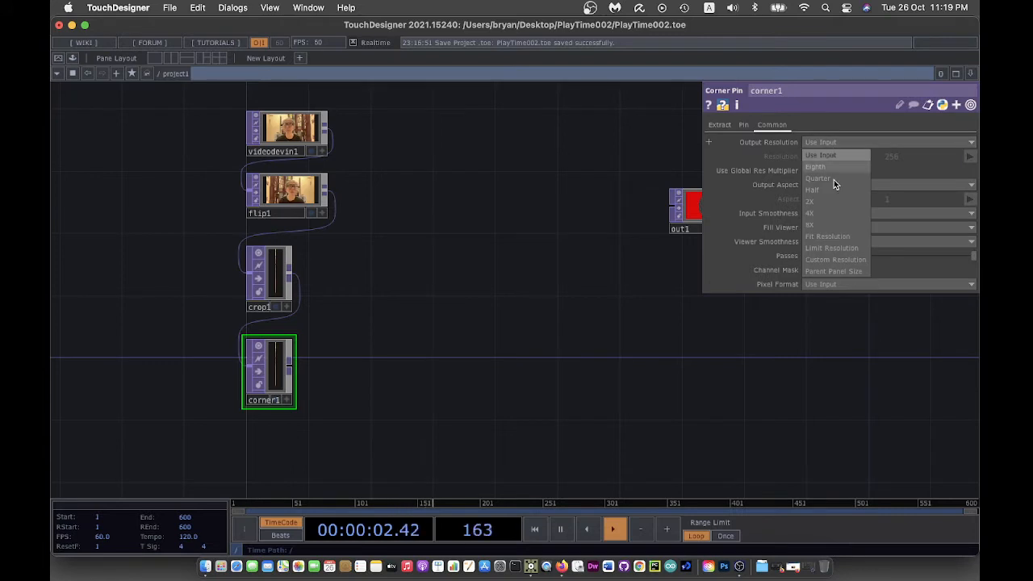
pyautogui.click(836, 258)
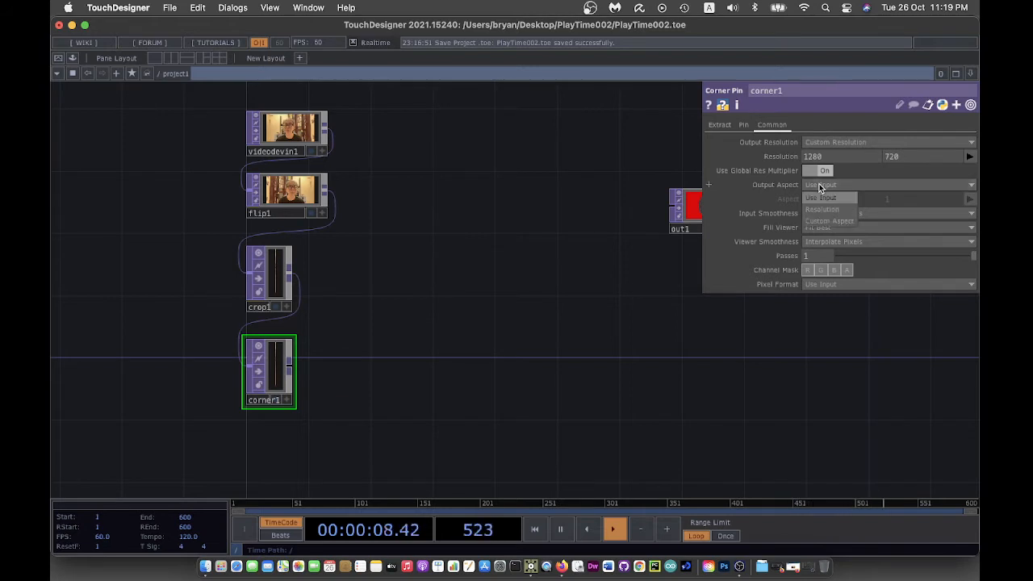
pyautogui.click(822, 210)
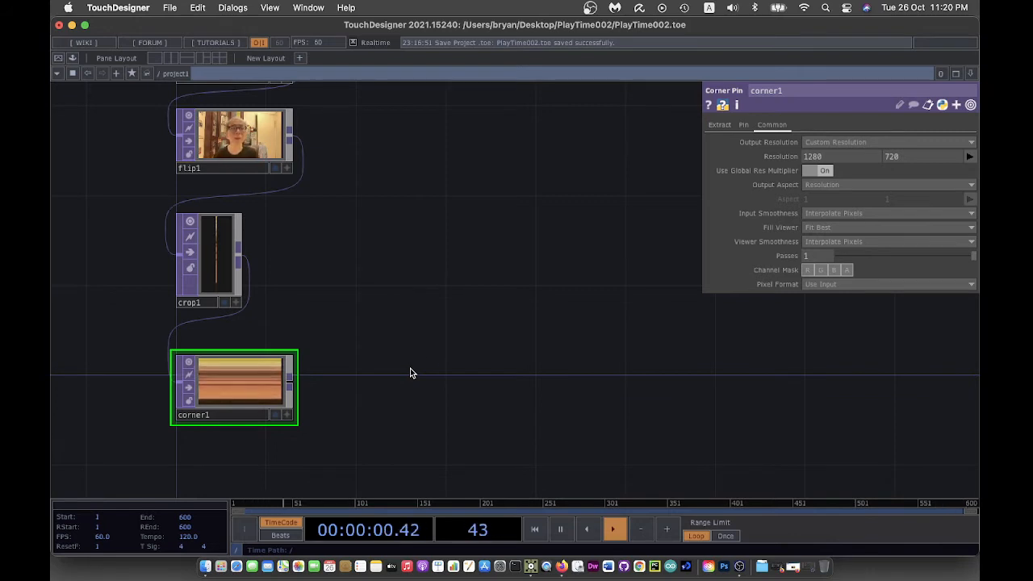
# - Set corner1's pins to Bottom Right 1280 0, Top Left 0 720, Top Right 1280 720
pyautogui.click(719, 124)
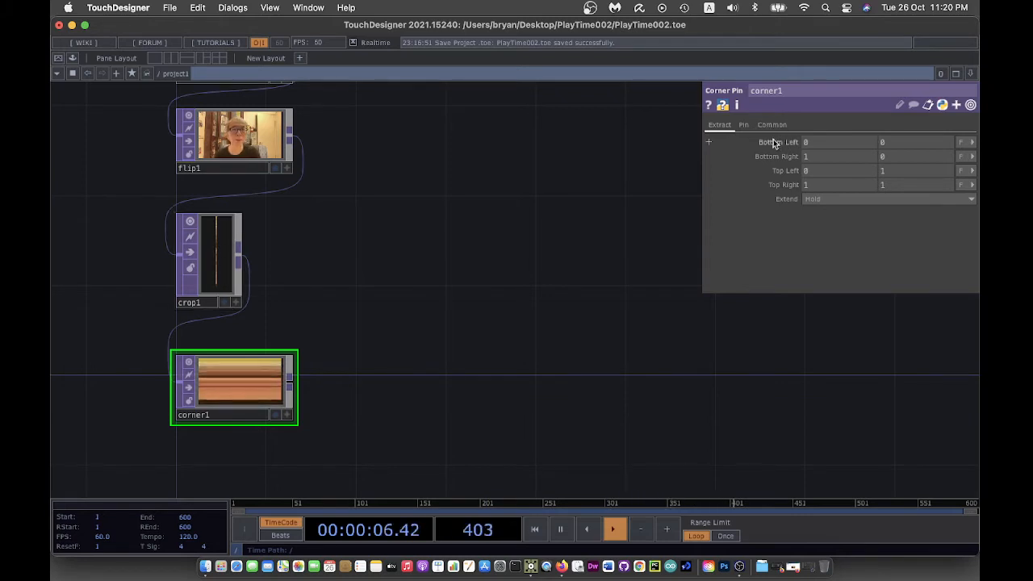
pyautogui.click(742, 124)
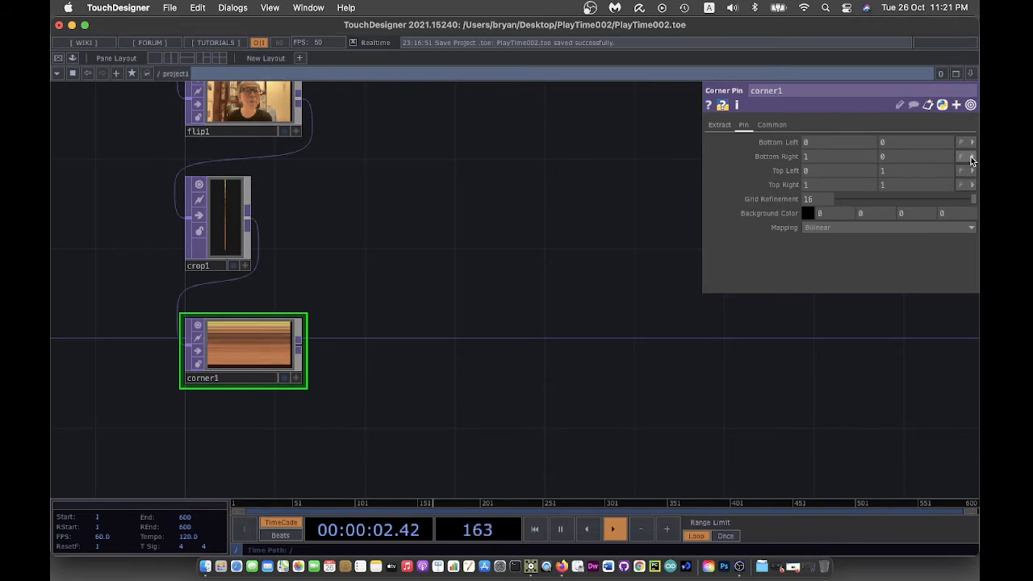
pyautogui.click(965, 155)
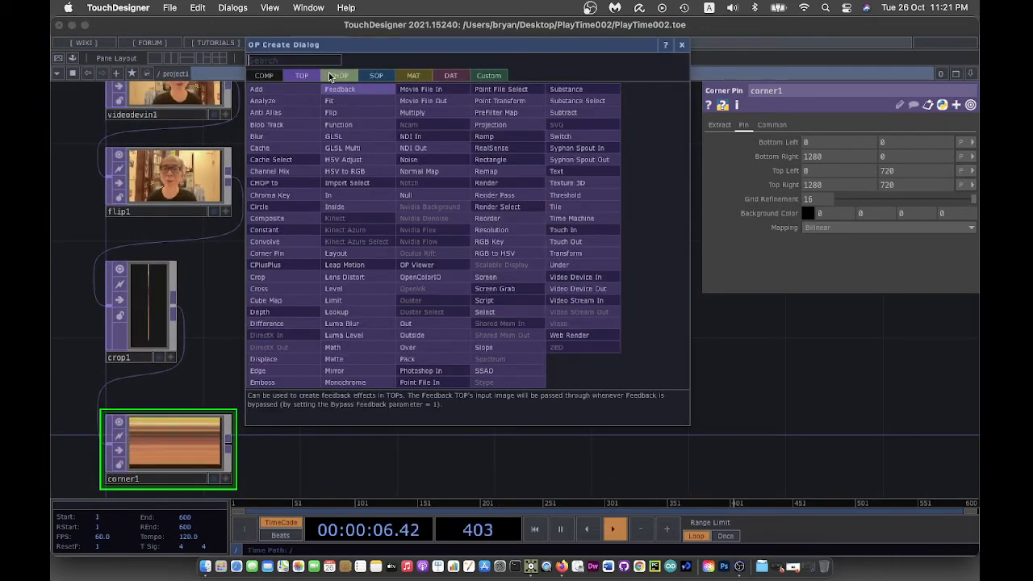
# - Add a Beat CHOP into a Math CHOP remapped to 0–1280 with Integer set to Round
pyautogui.click(339, 76)
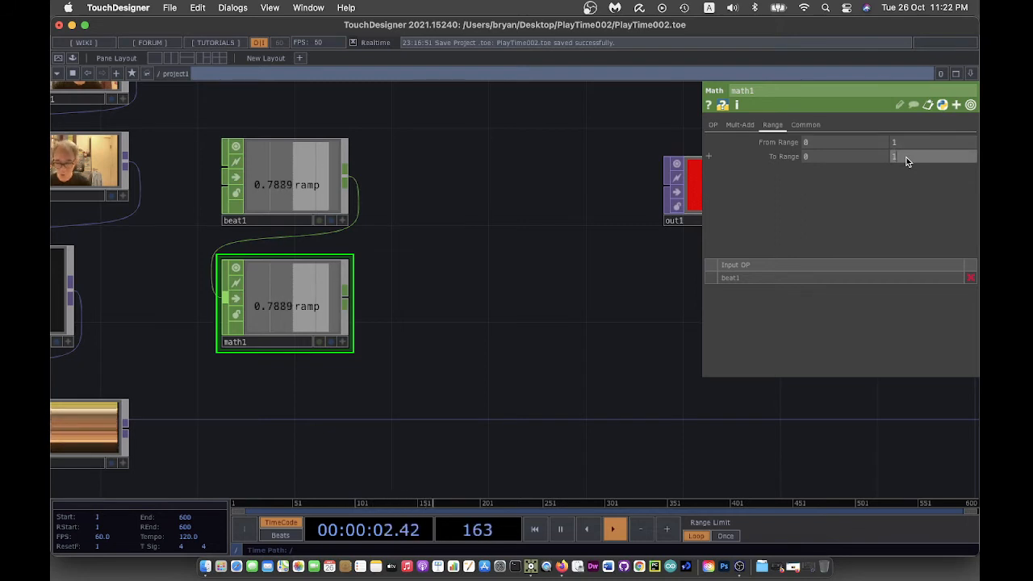
pyautogui.write('1280')
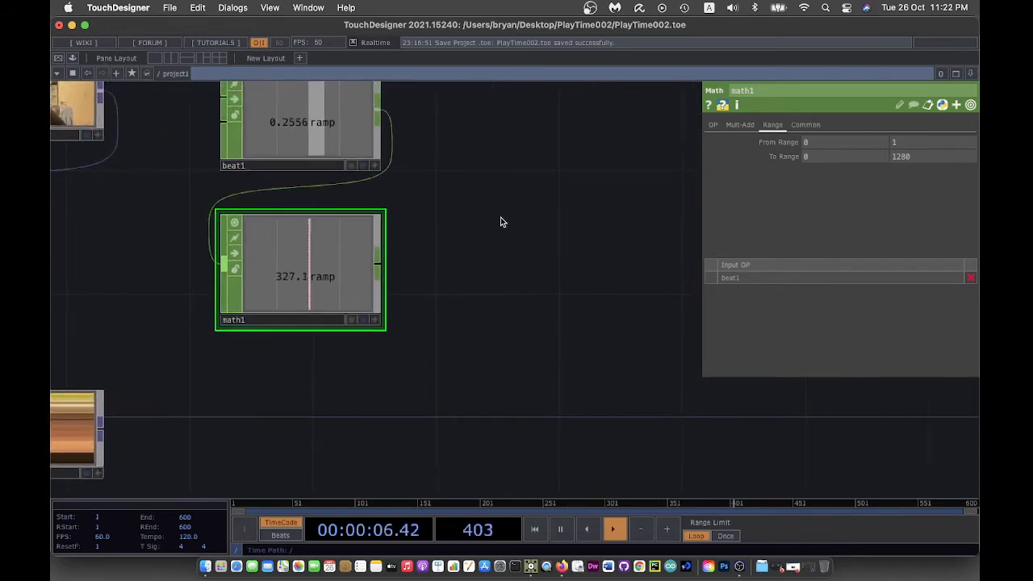
pyautogui.click(712, 125)
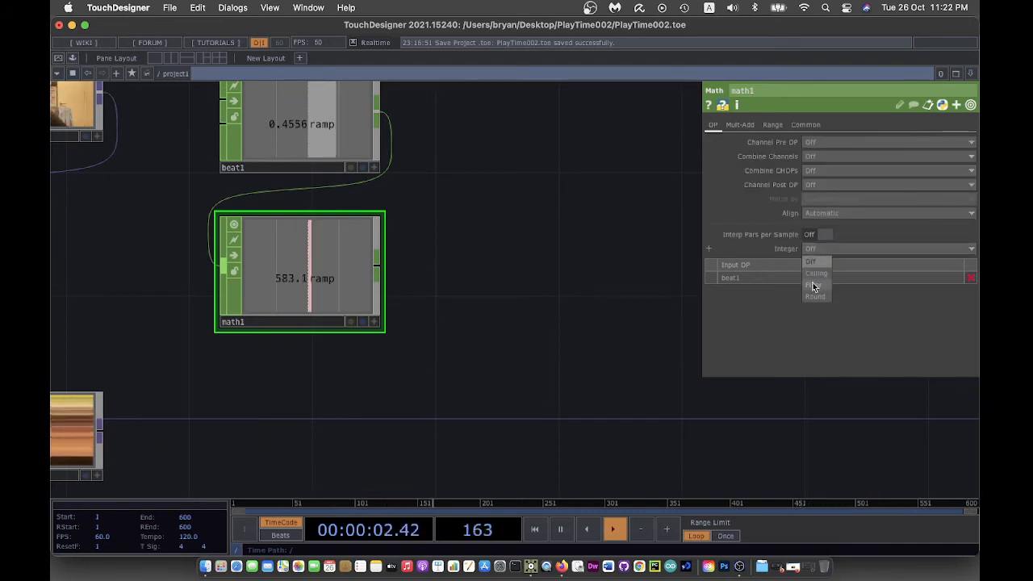
pyautogui.click(811, 285)
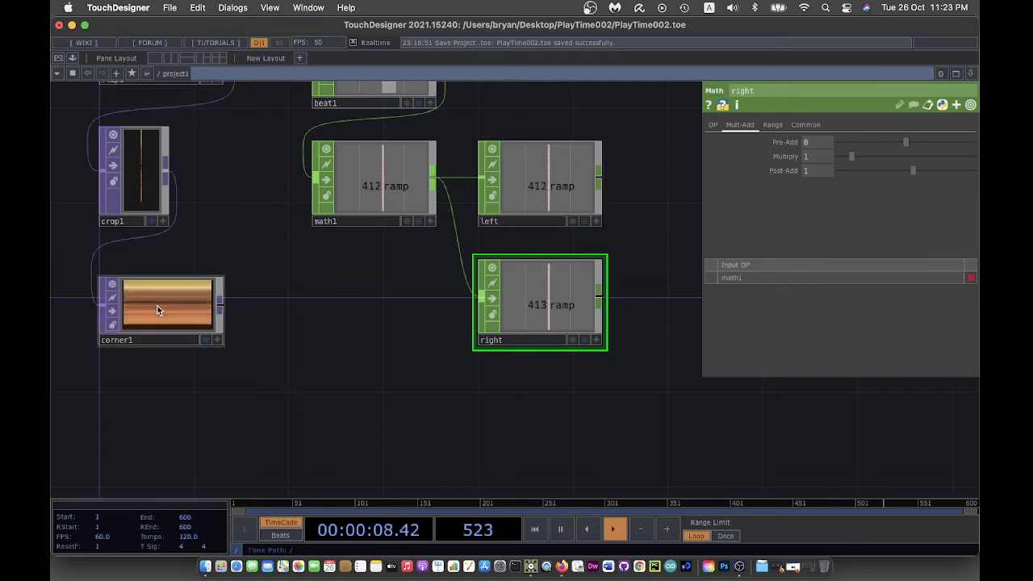
# - Link the left and right channels to corner1's pin X parameters
pyautogui.click(168, 304)
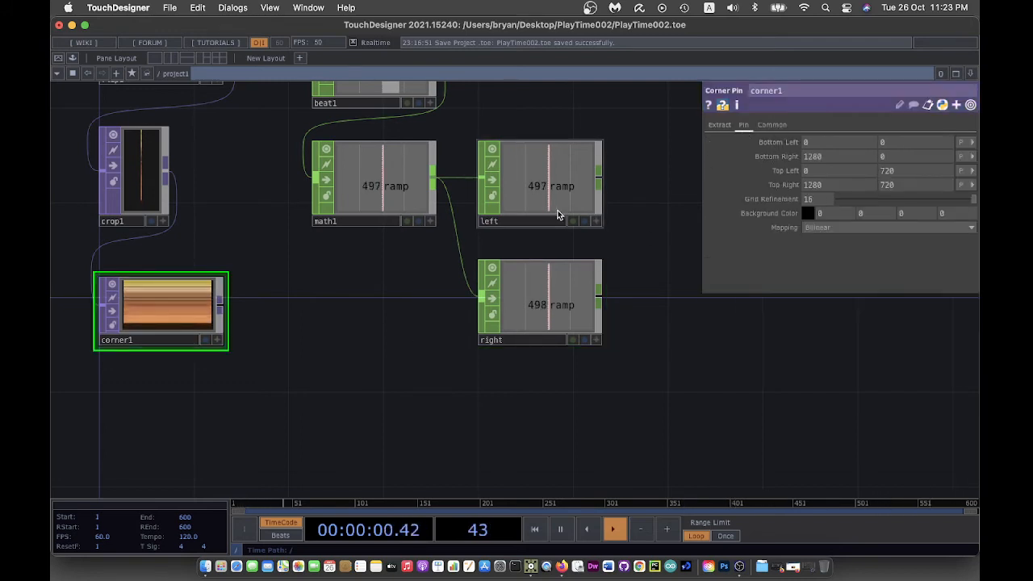
pyautogui.click(539, 180)
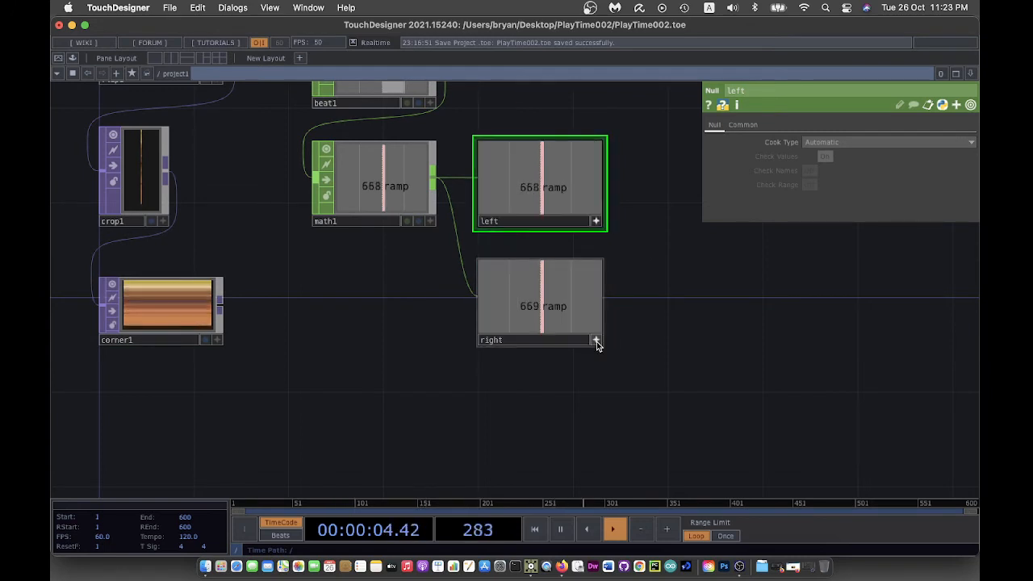
pyautogui.click(160, 310)
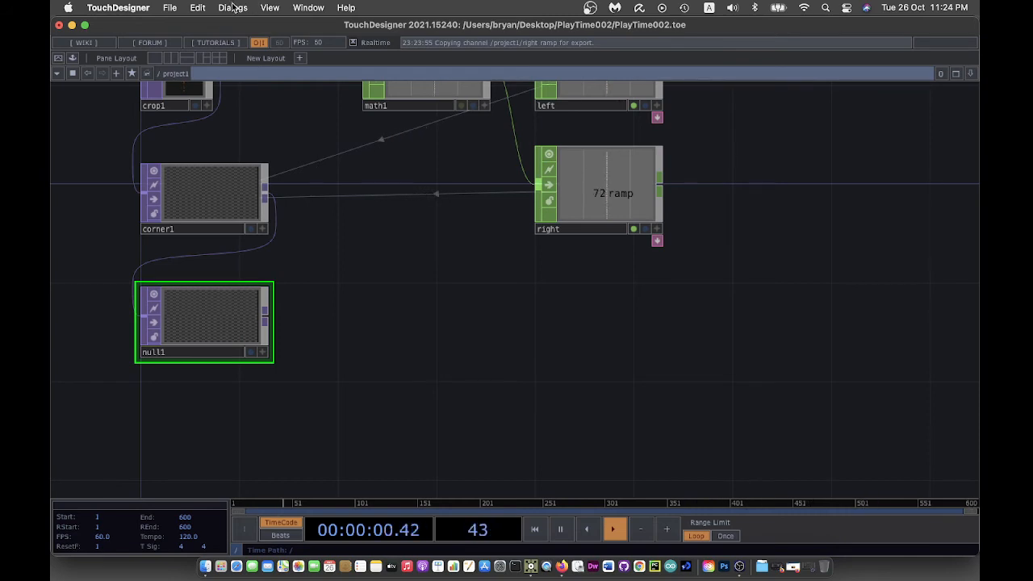
# - Drag the Techniques feedback component from the Palette Browser between null1 and out1
pyautogui.click(233, 6)
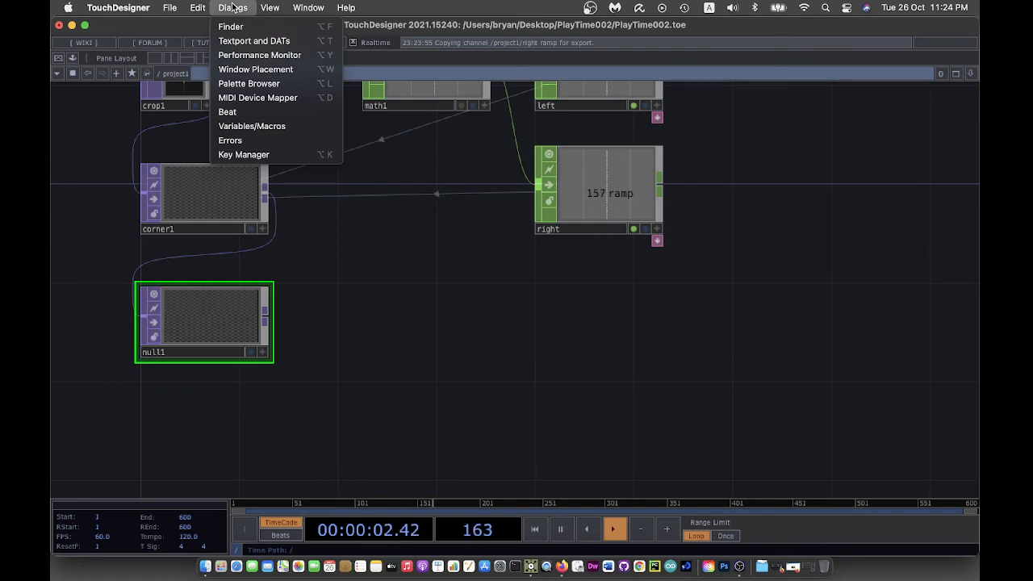
pyautogui.click(249, 84)
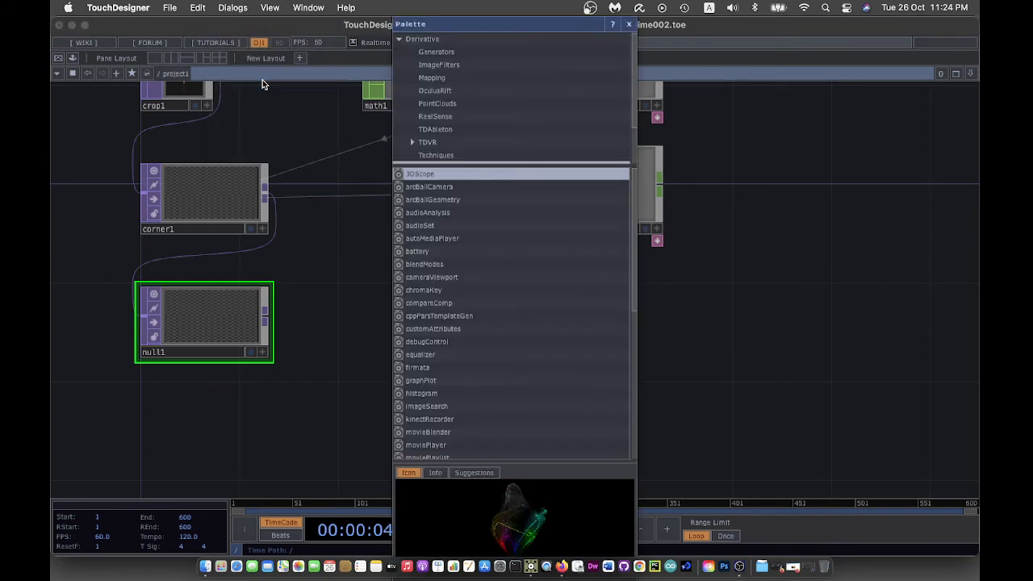
pyautogui.click(439, 65)
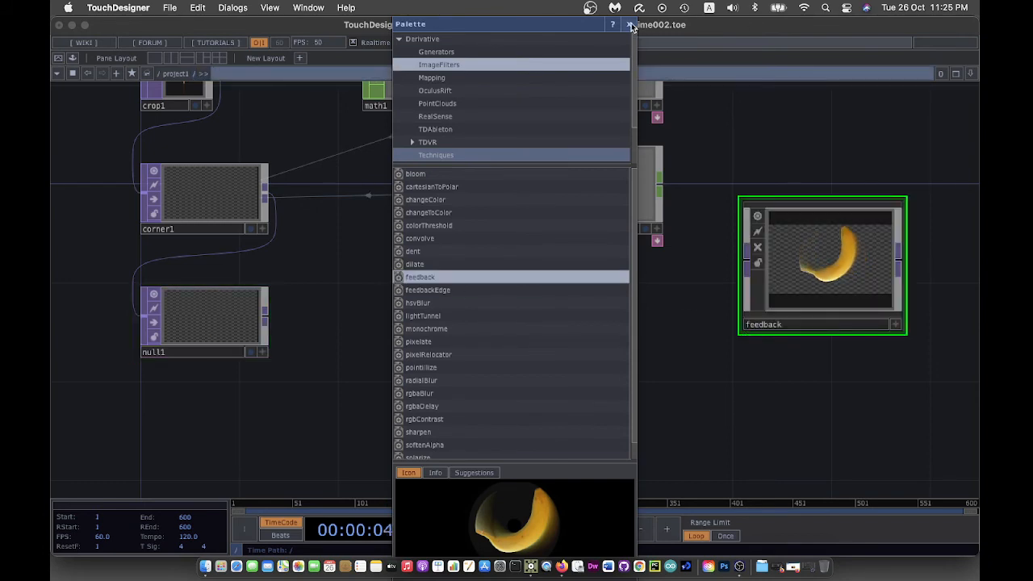
pyautogui.click(631, 24)
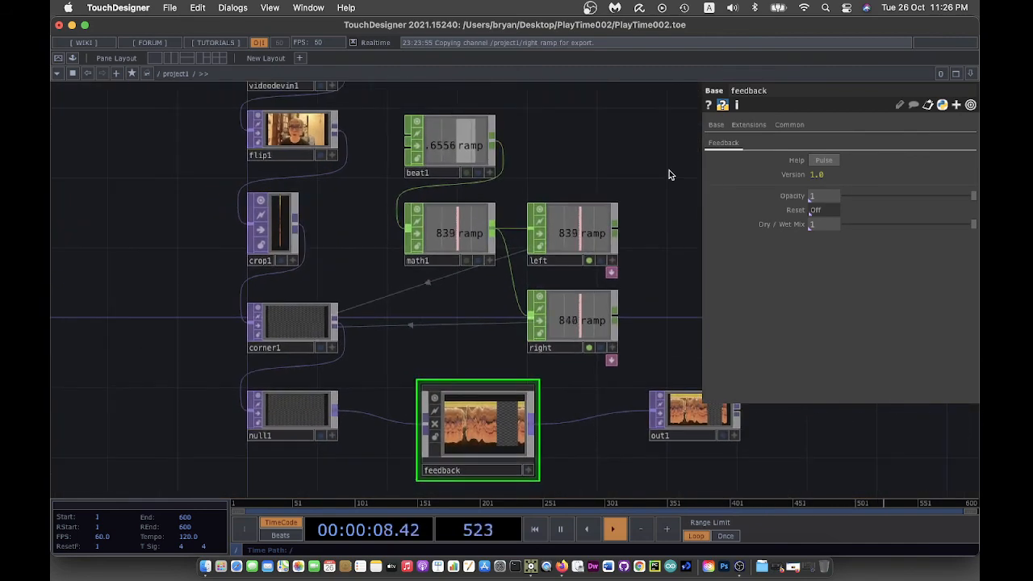
# - Check the perform COMP, return into project1 and save as PlayTime002.1
pyautogui.click(159, 74)
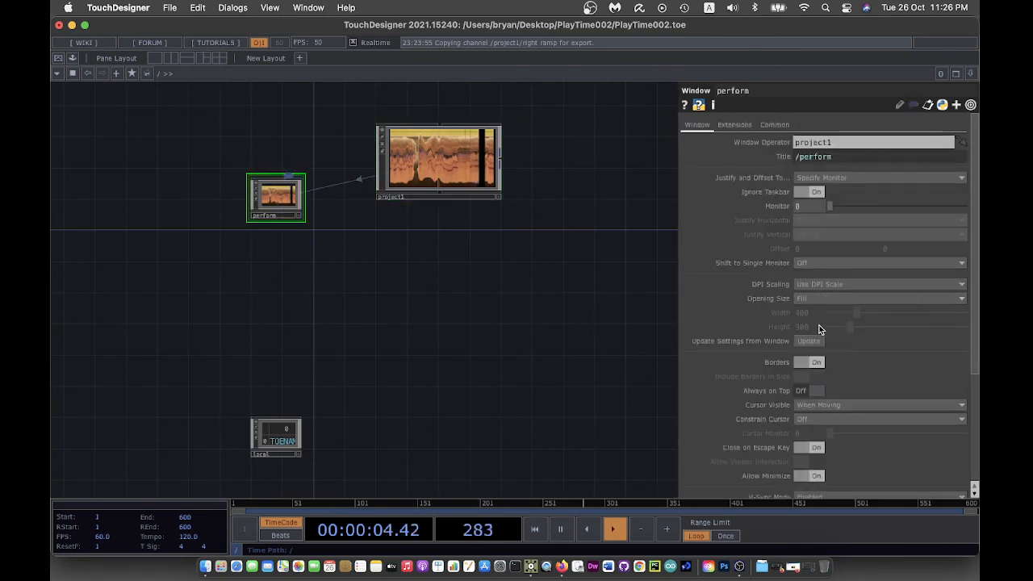
pyautogui.click(817, 362)
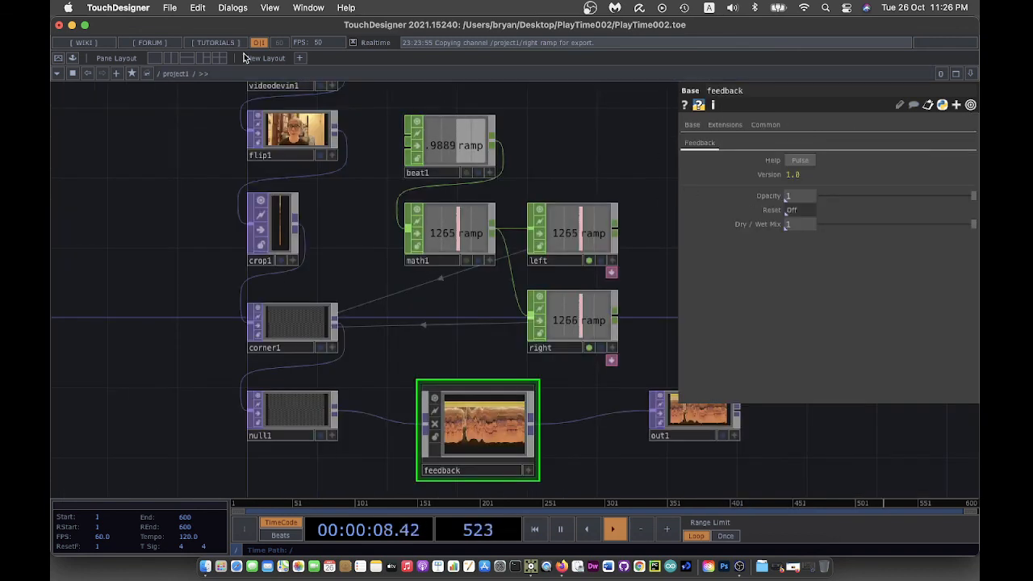
pyautogui.click(170, 6)
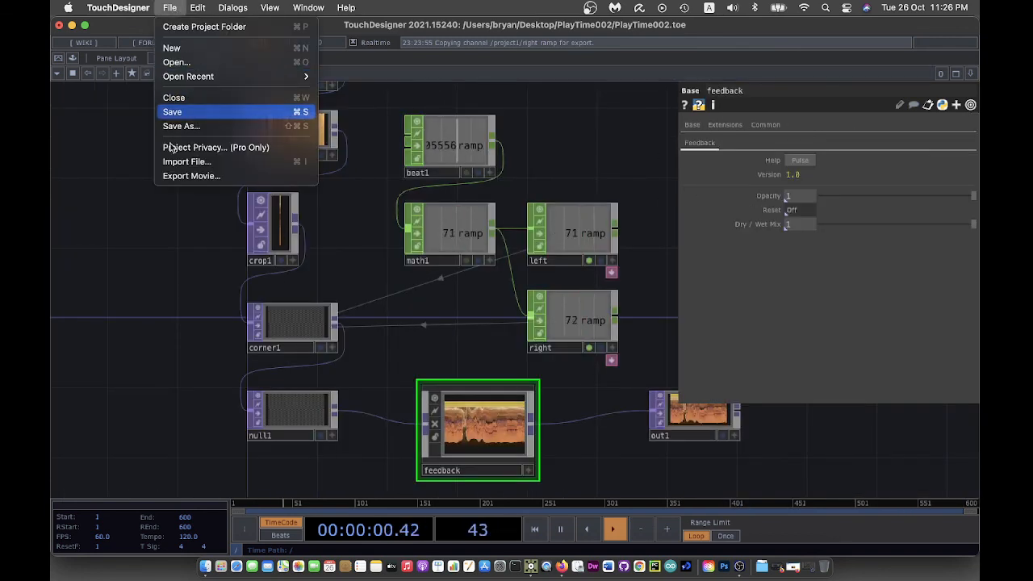
pyautogui.click(171, 112)
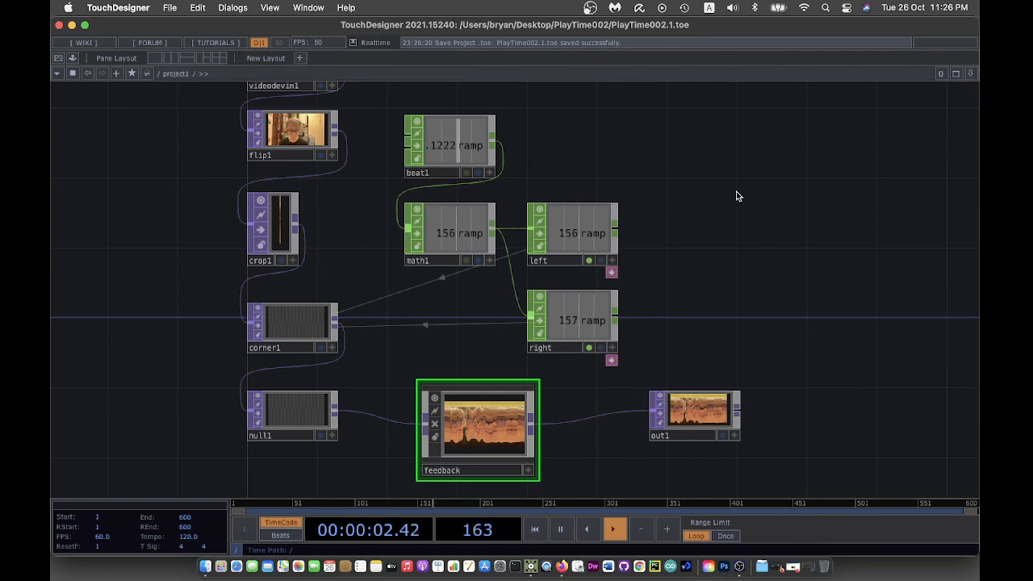